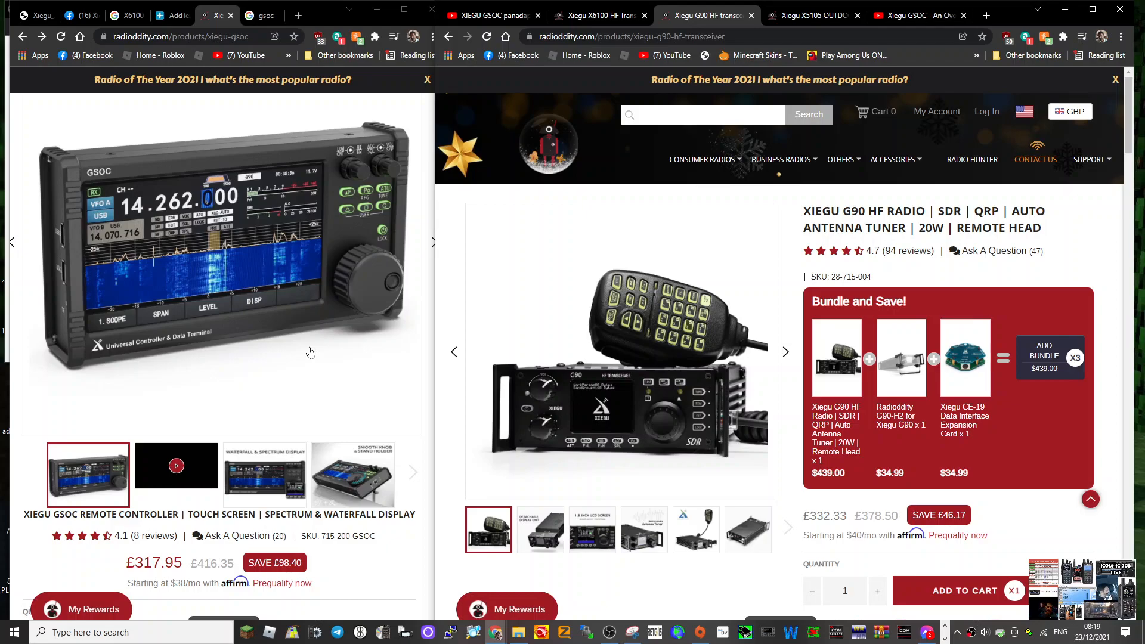
mouse_move(606, 229)
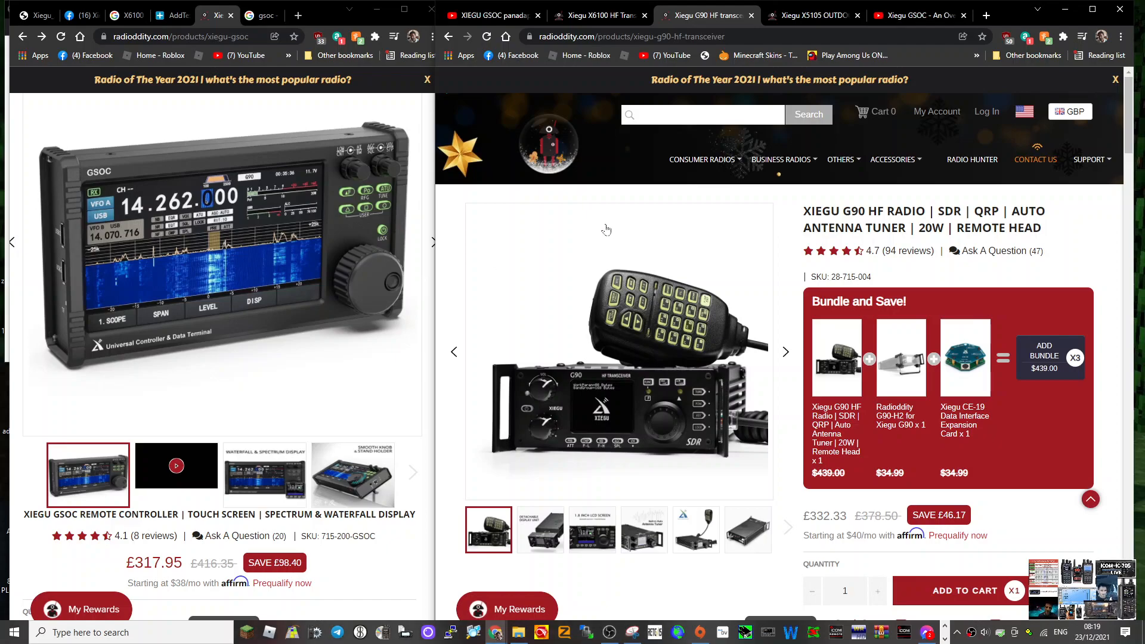
mouse_move(708, 327)
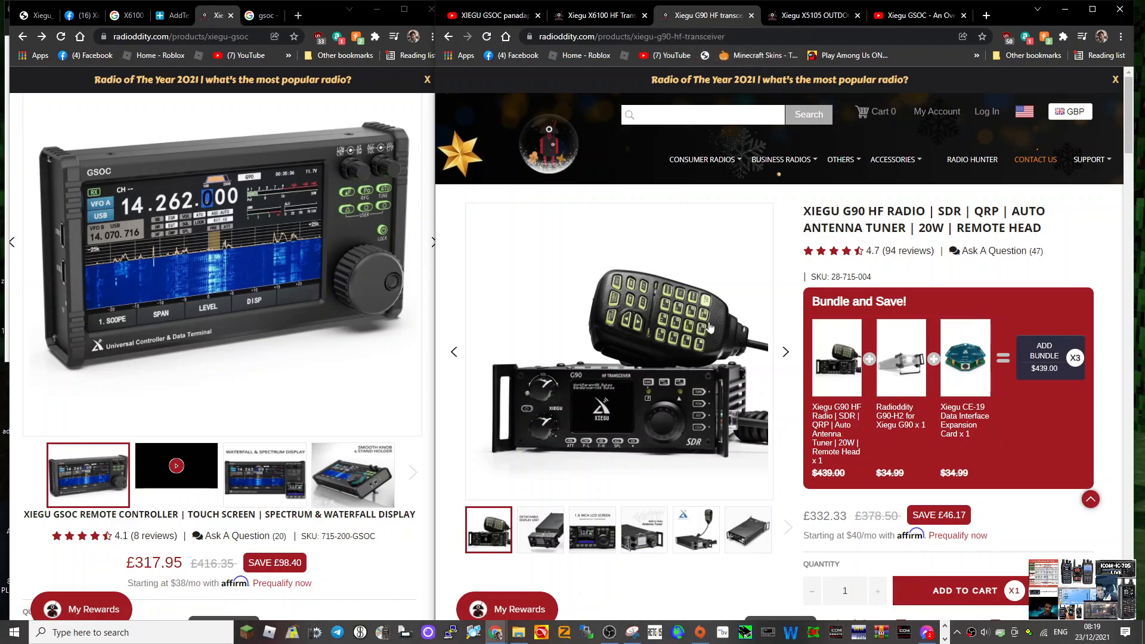
mouse_move(593, 482)
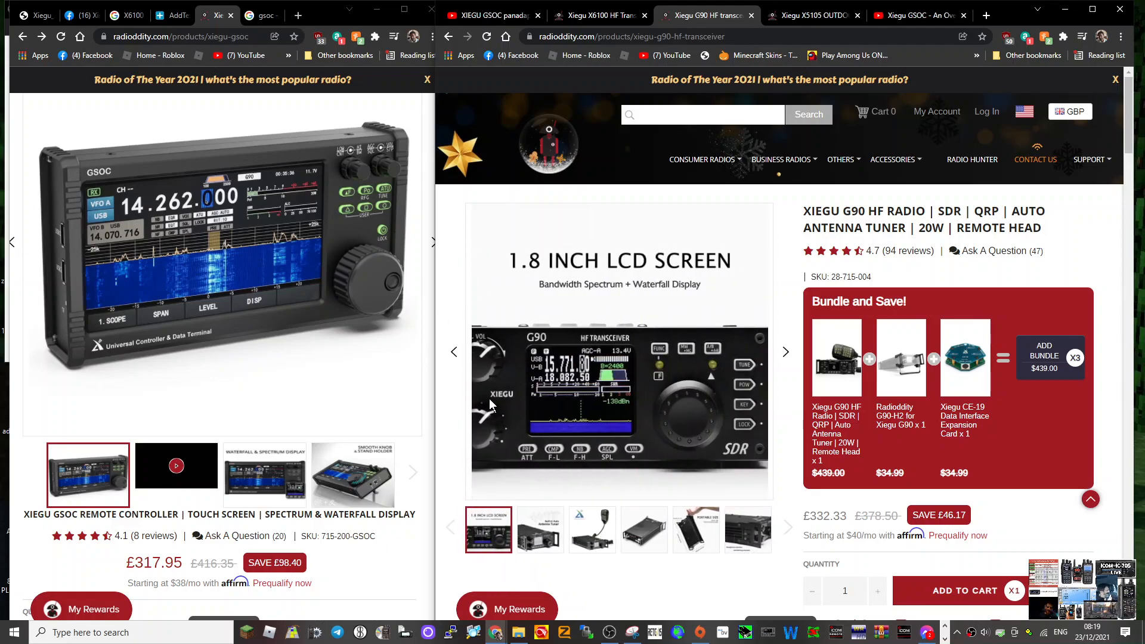
Glance at the X5105 page, return to G90, and scroll to its 1.8-inch LCD photo
left_click(812, 15)
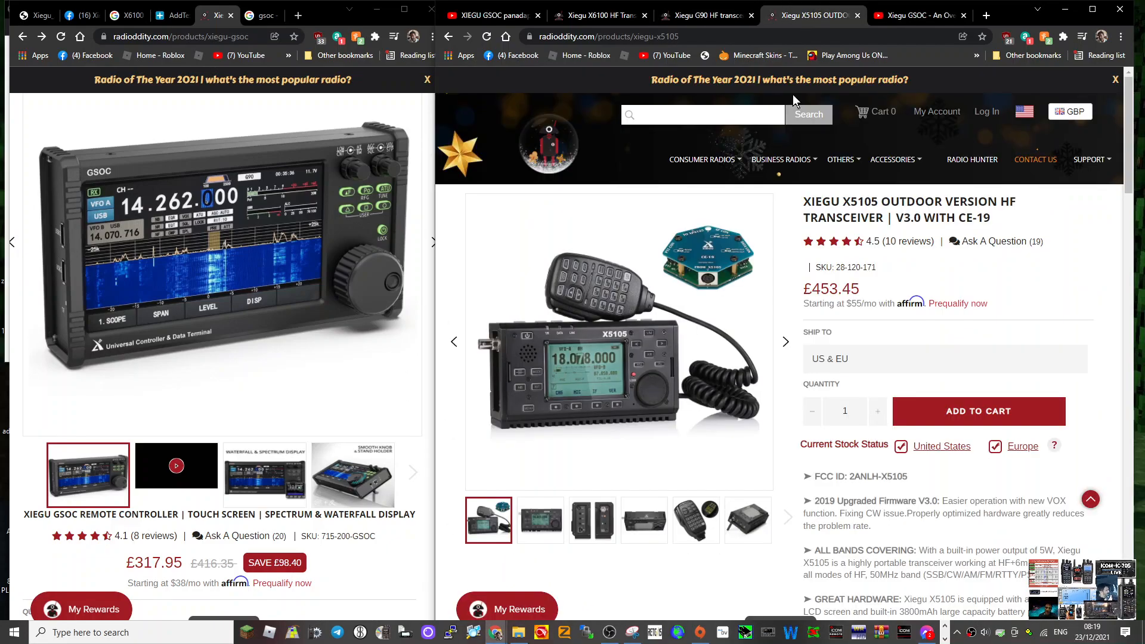
mouse_move(614, 384)
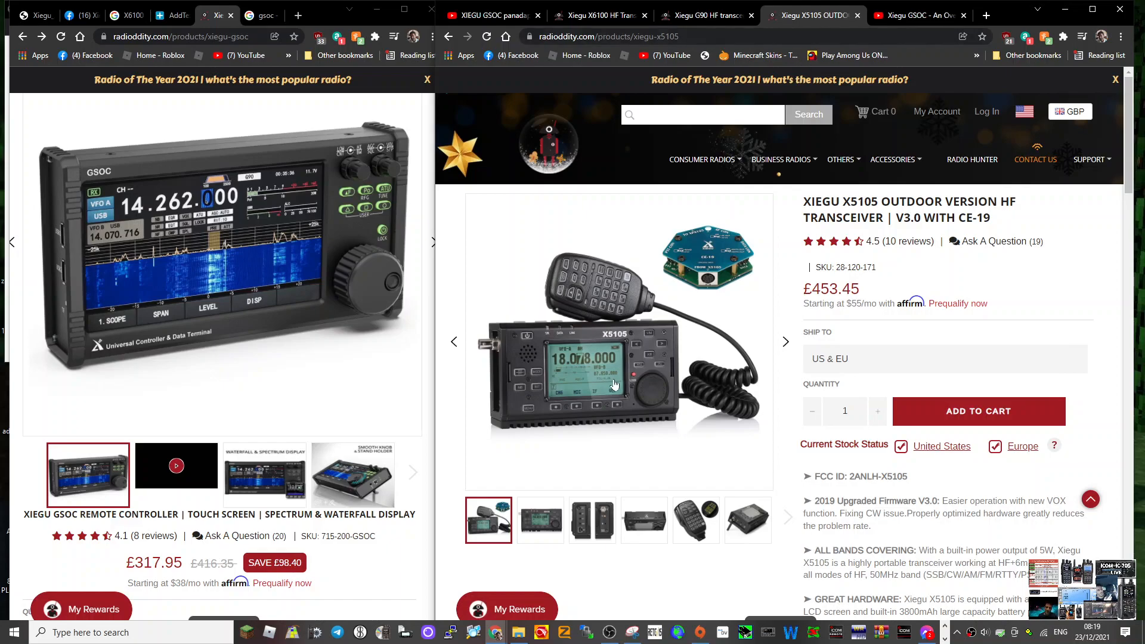
left_click(704, 15)
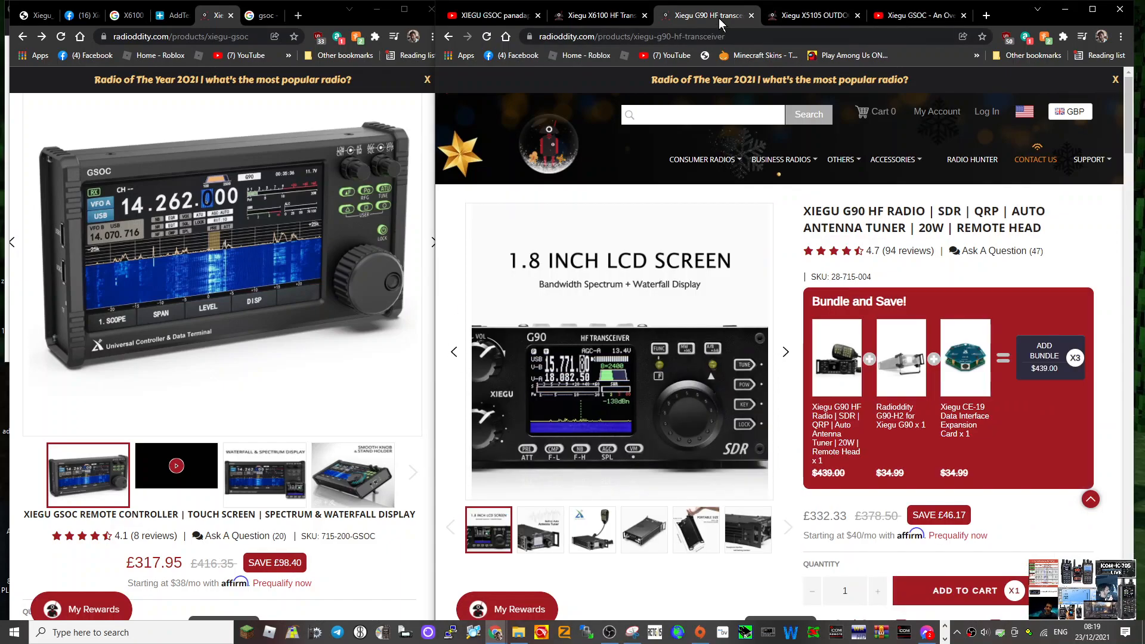
mouse_move(602, 168)
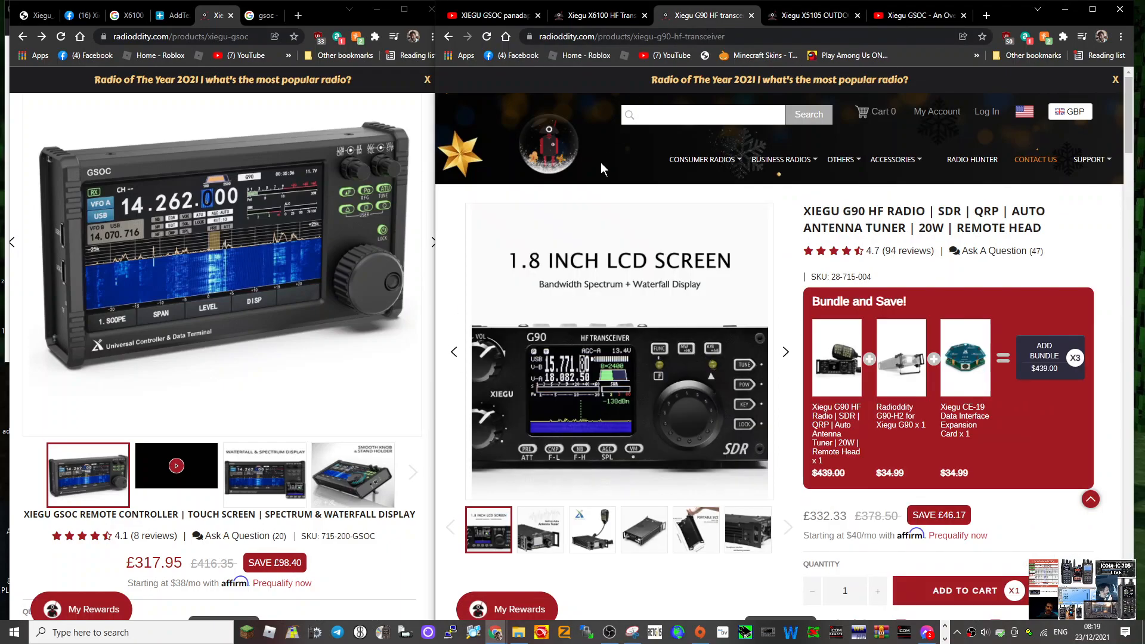
mouse_move(595, 212)
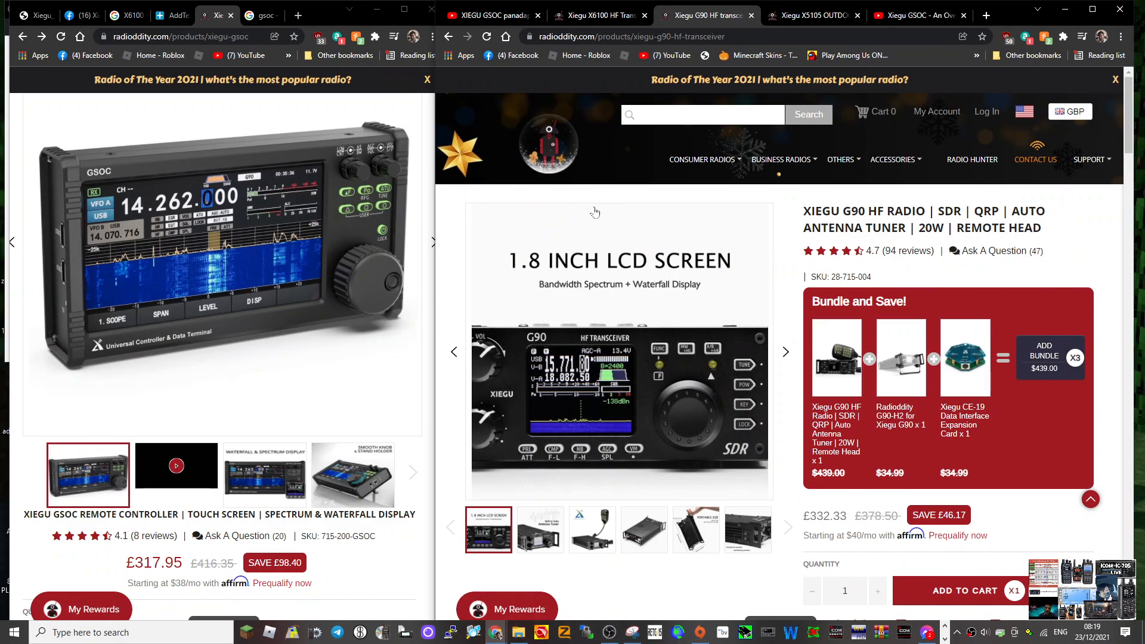
mouse_move(245, 284)
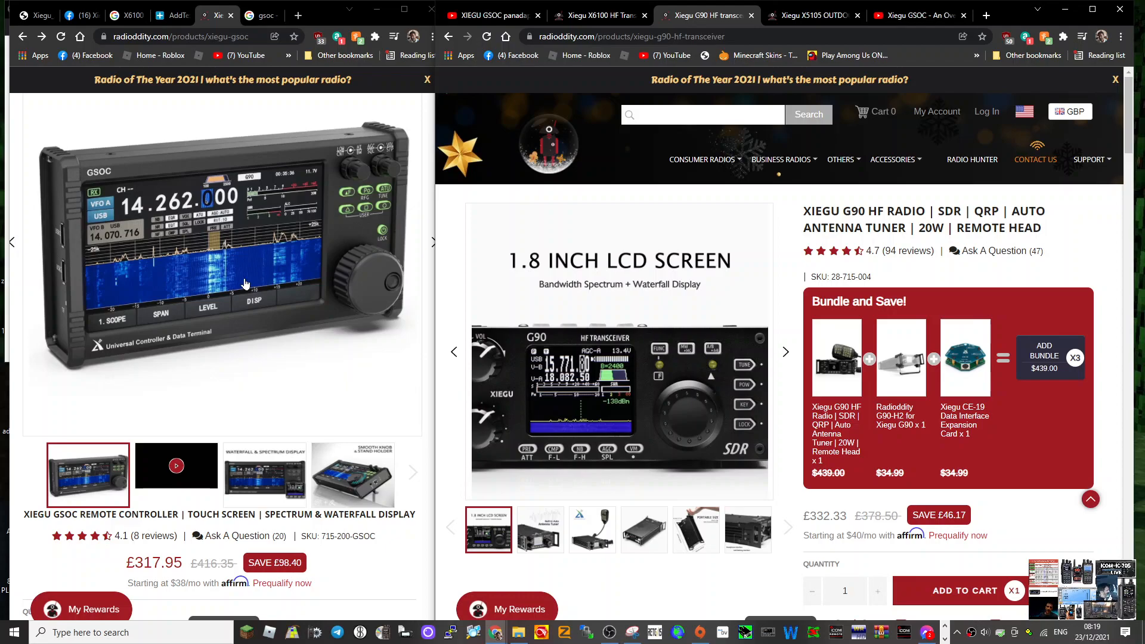
mouse_move(234, 279)
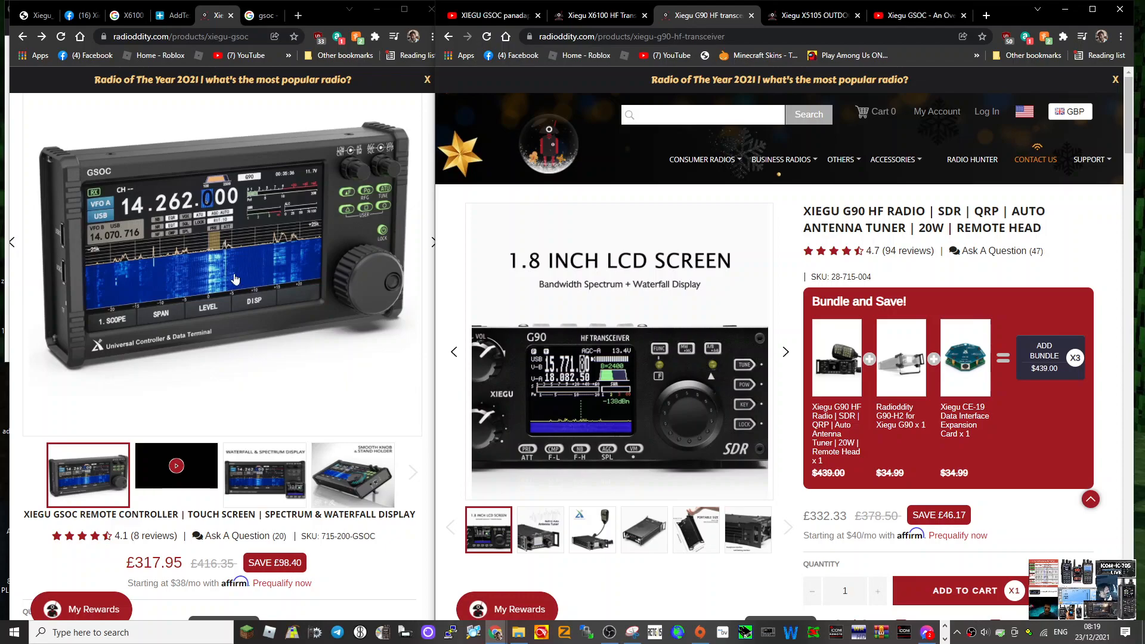
scroll("down", 3)
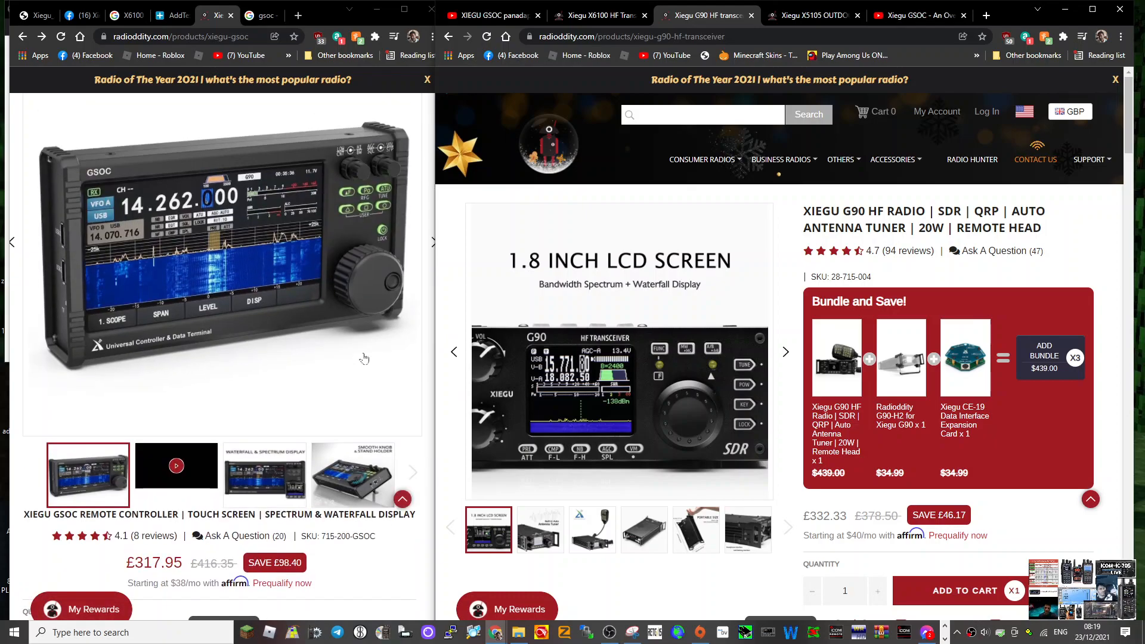
mouse_move(311, 314)
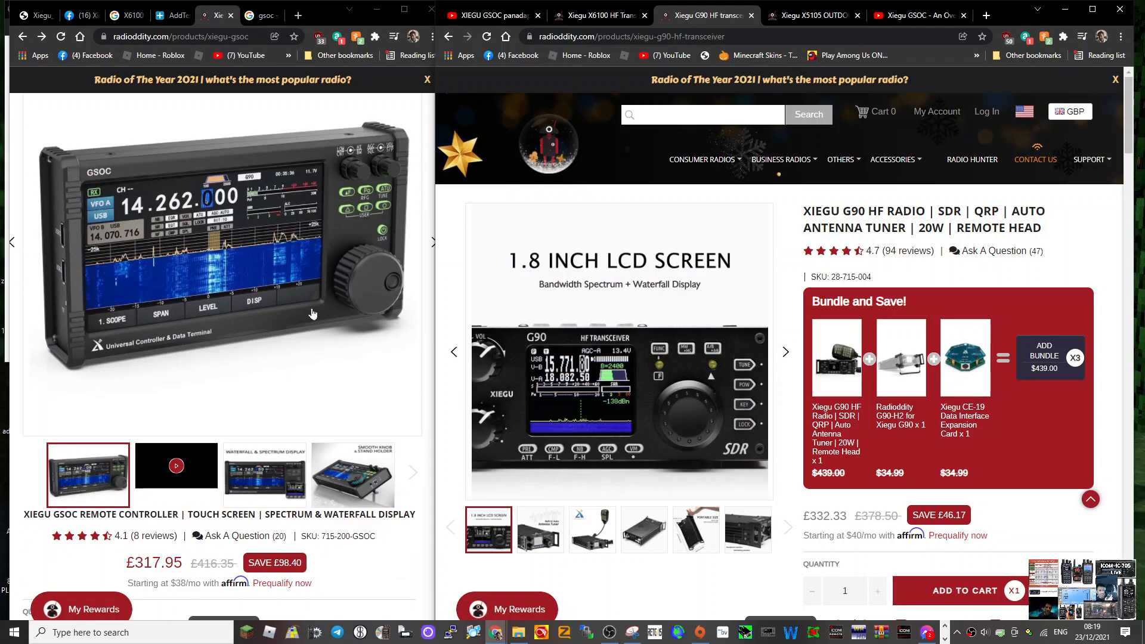
mouse_move(610, 334)
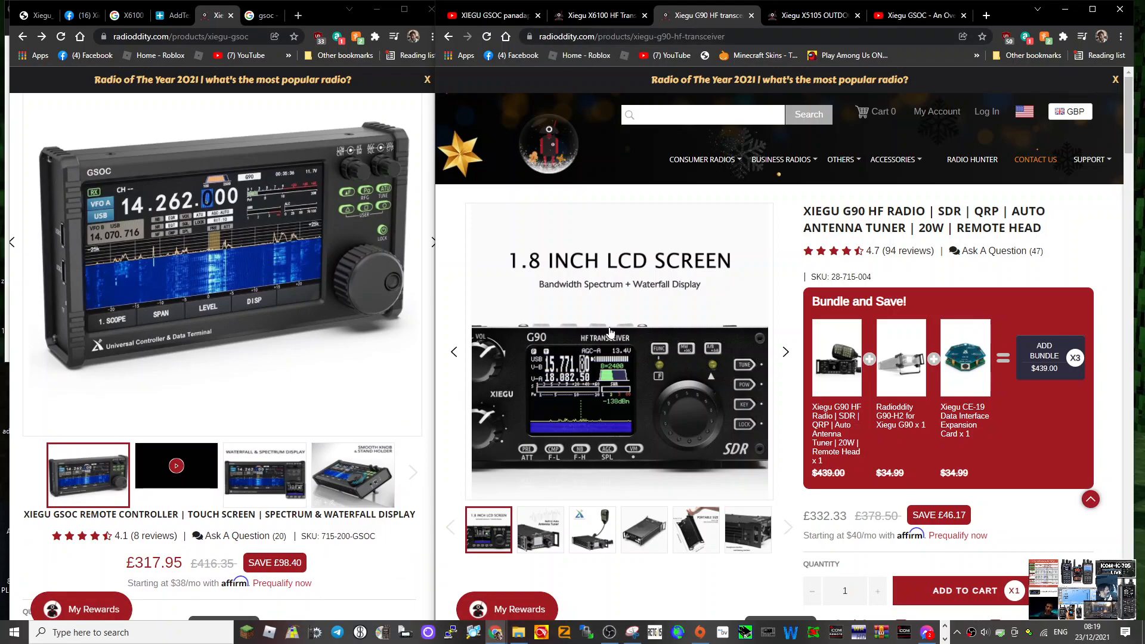
mouse_move(599, 15)
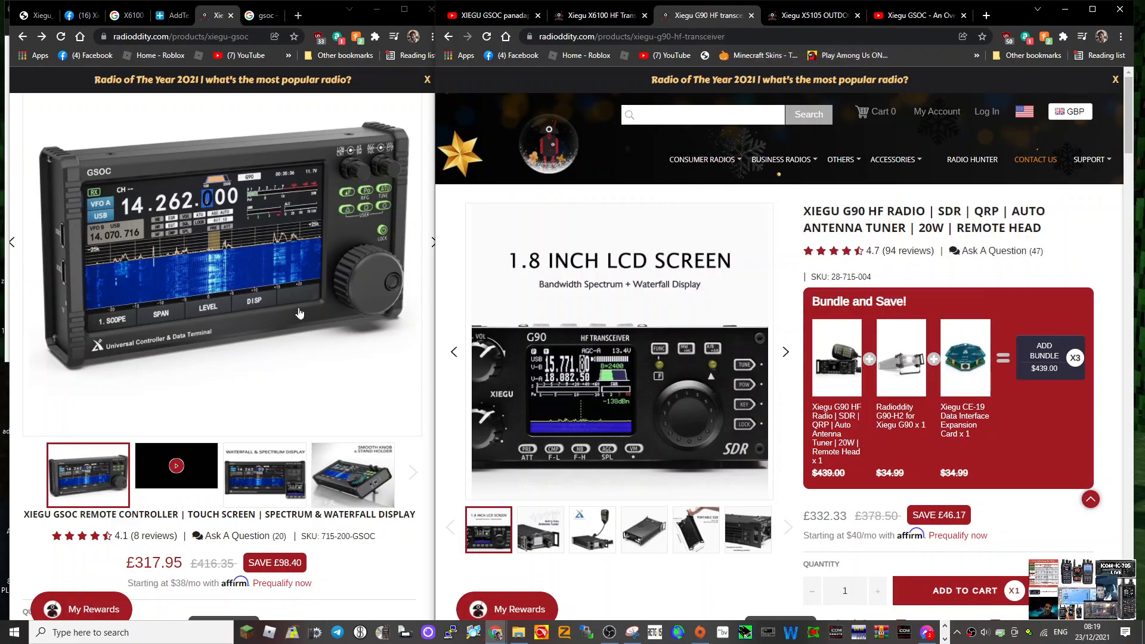
mouse_move(274, 304)
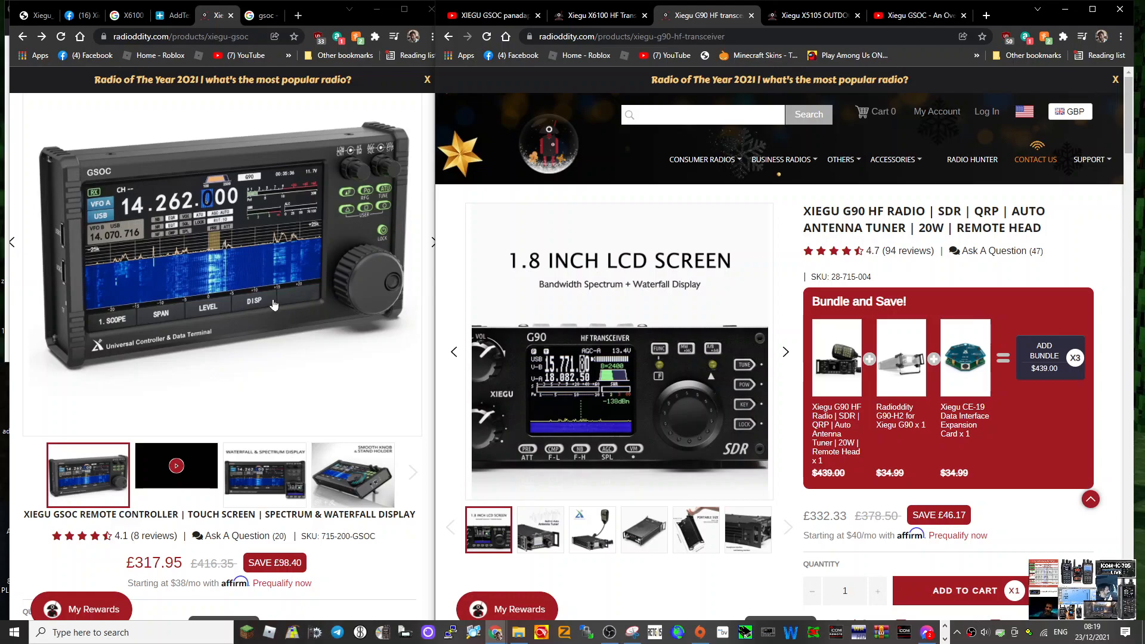
scroll("down", 3)
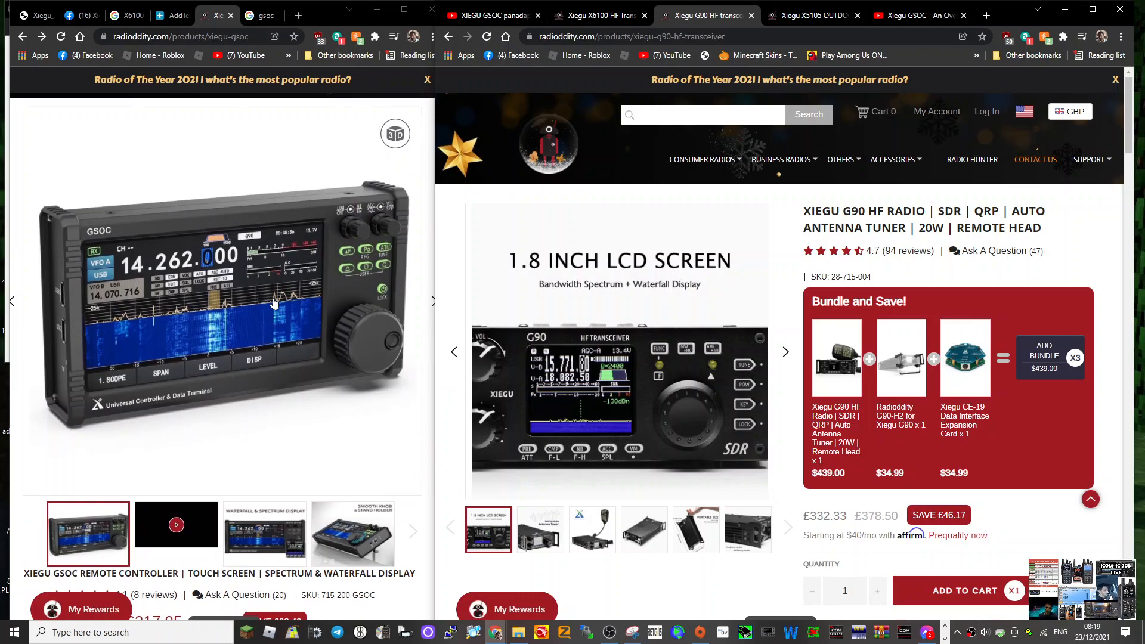
scroll("down", 3)
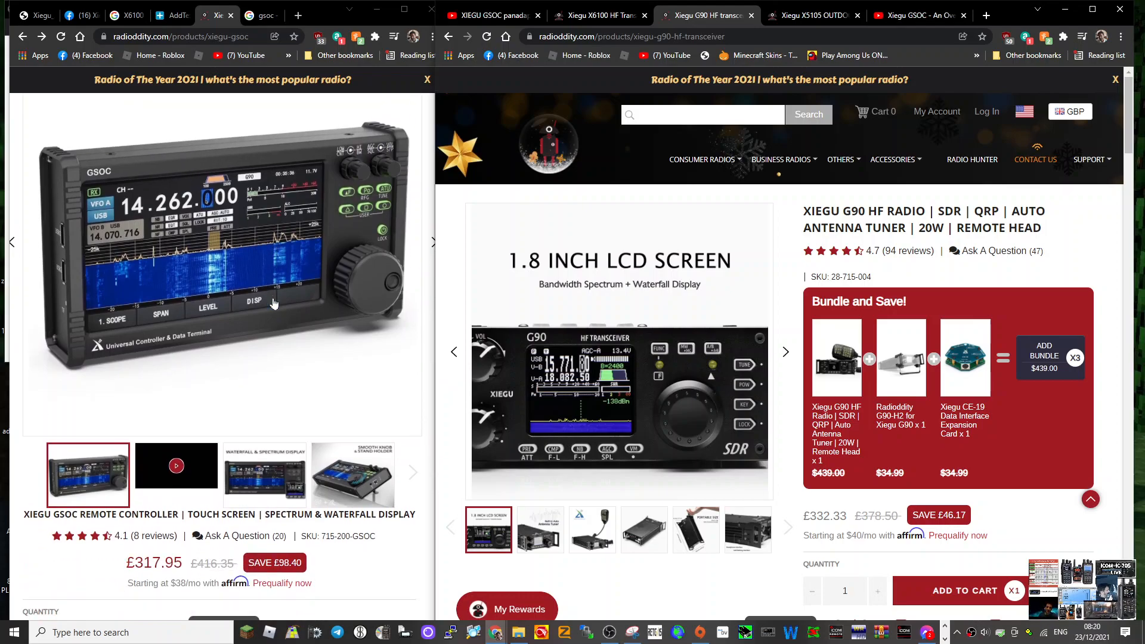
mouse_move(212, 233)
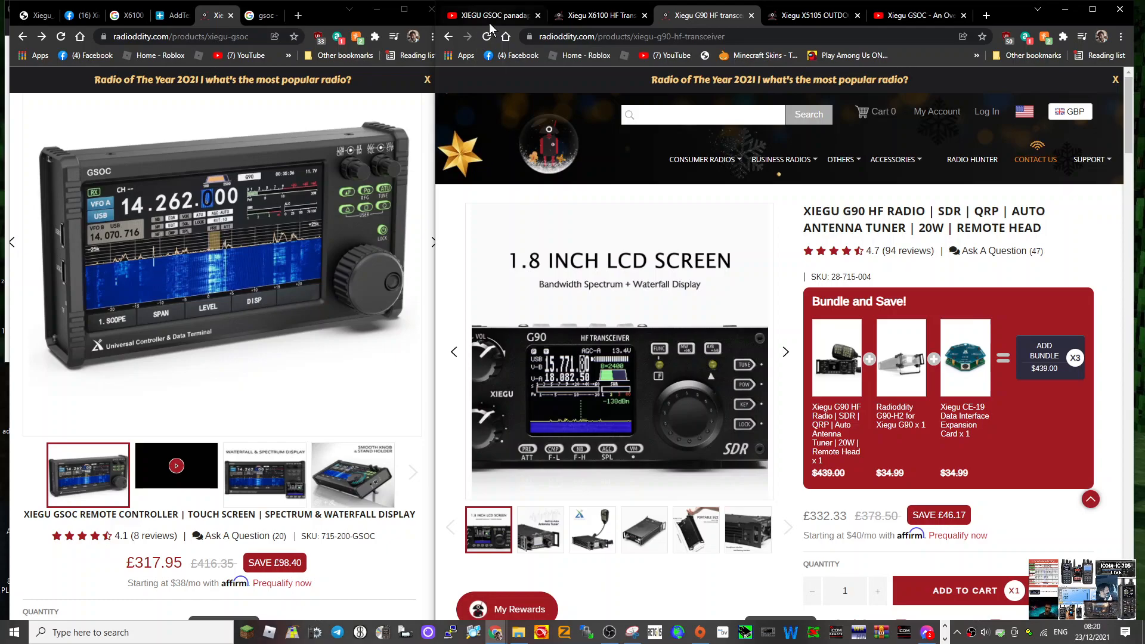
Pass the panadapter video tab and start Robert Nagy's GSOC functions overview video
left_click(489, 15)
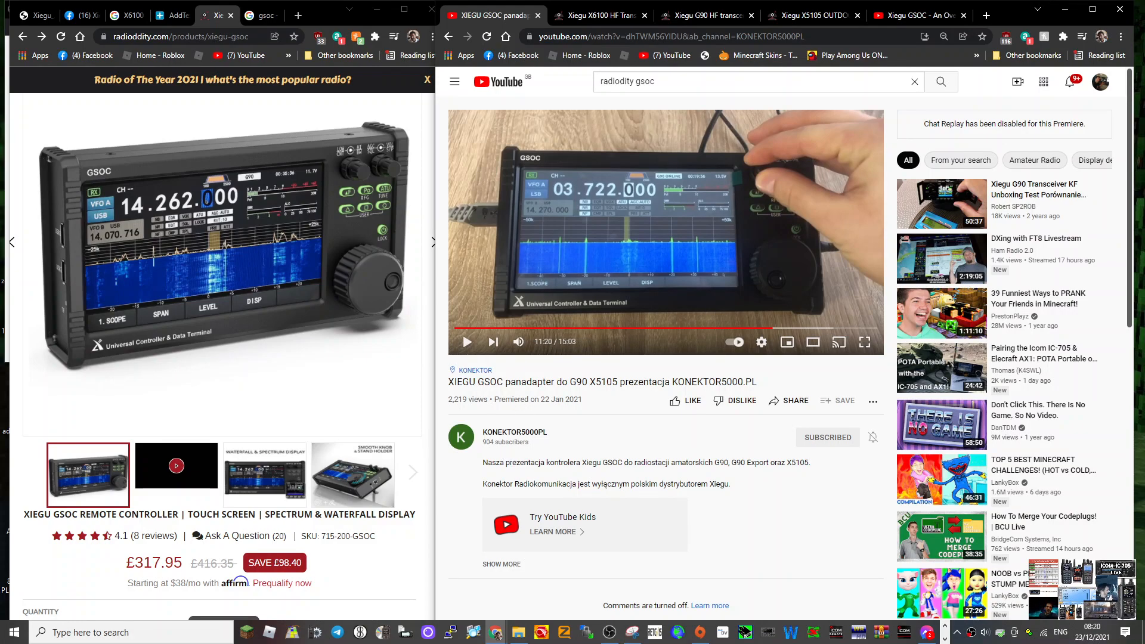
mouse_move(533, 451)
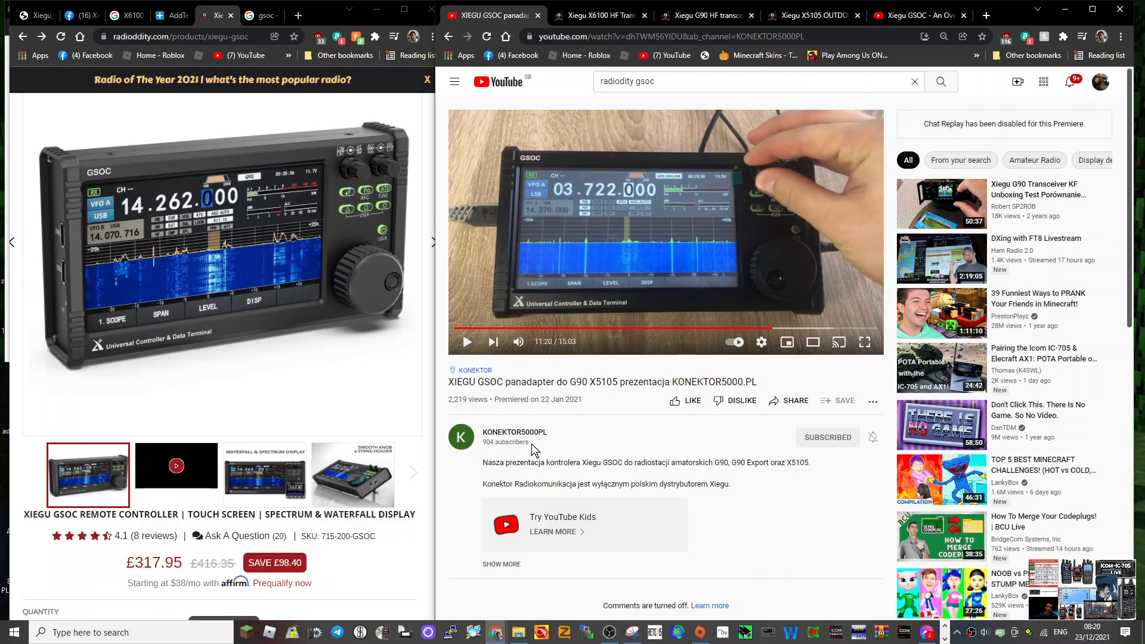
left_click(466, 342)
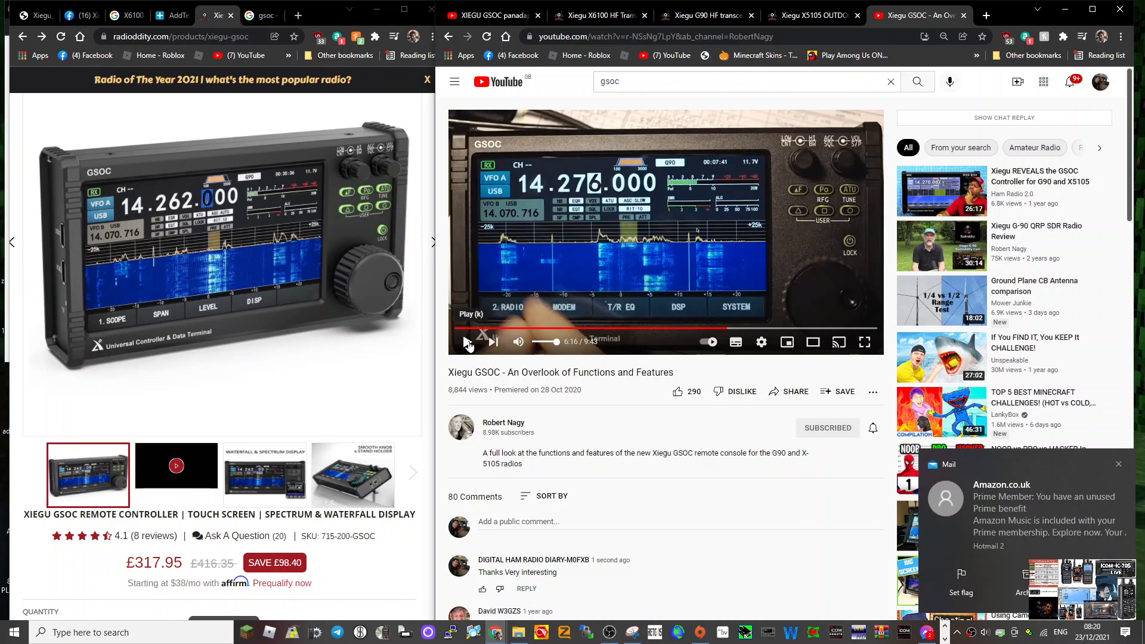
left_click(468, 341)
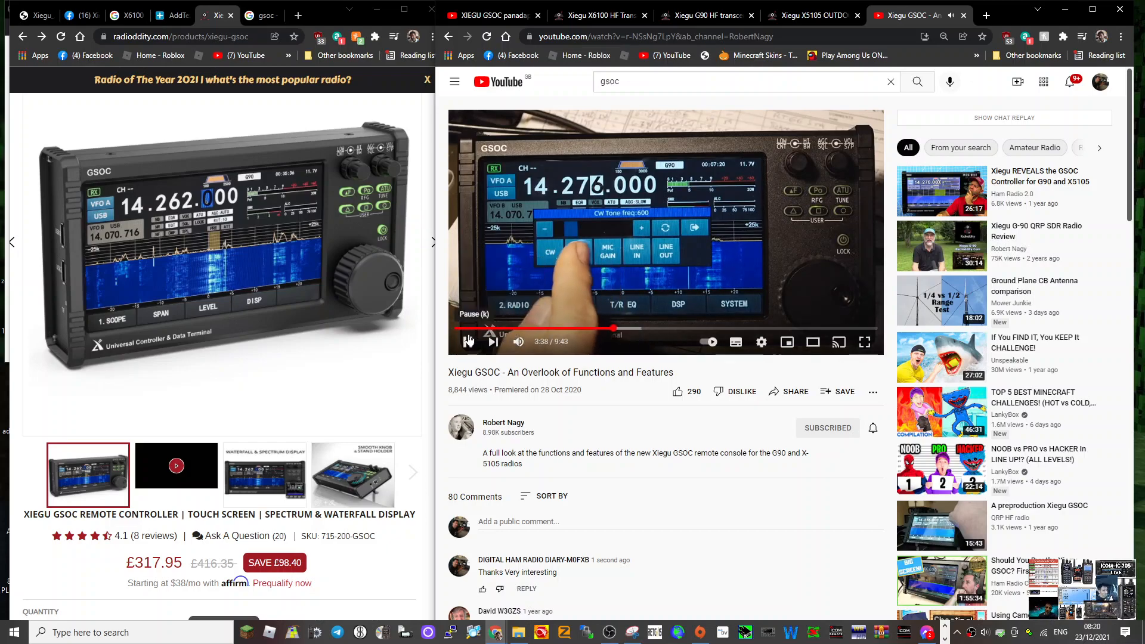
Open the X6100 page, check the G90 page, then return to the X6100 page
left_click(599, 16)
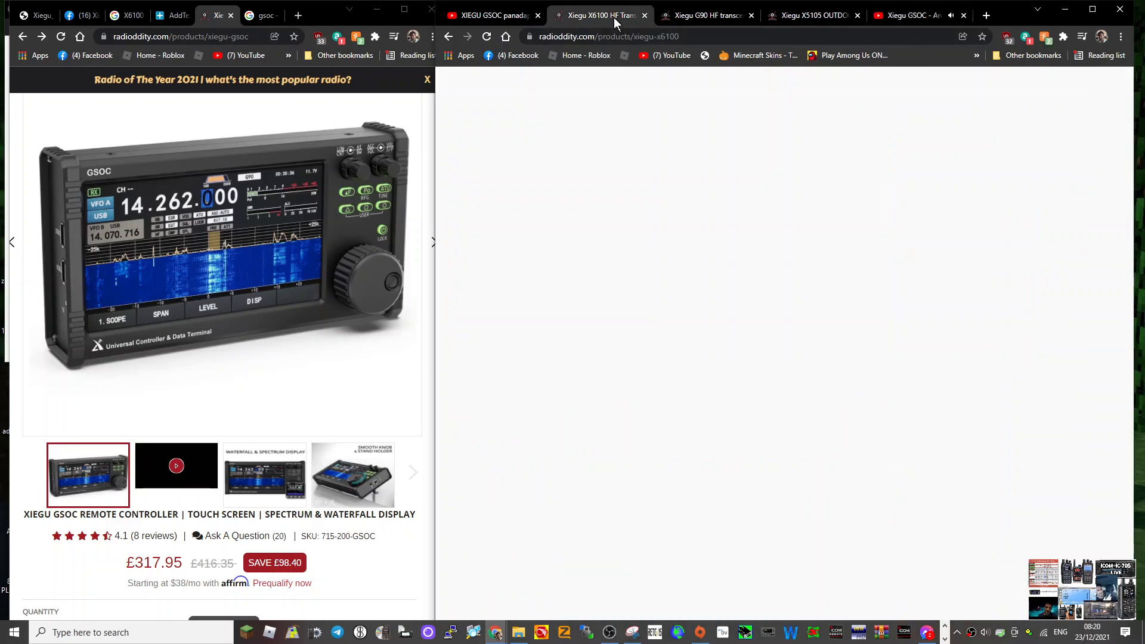
left_click(599, 15)
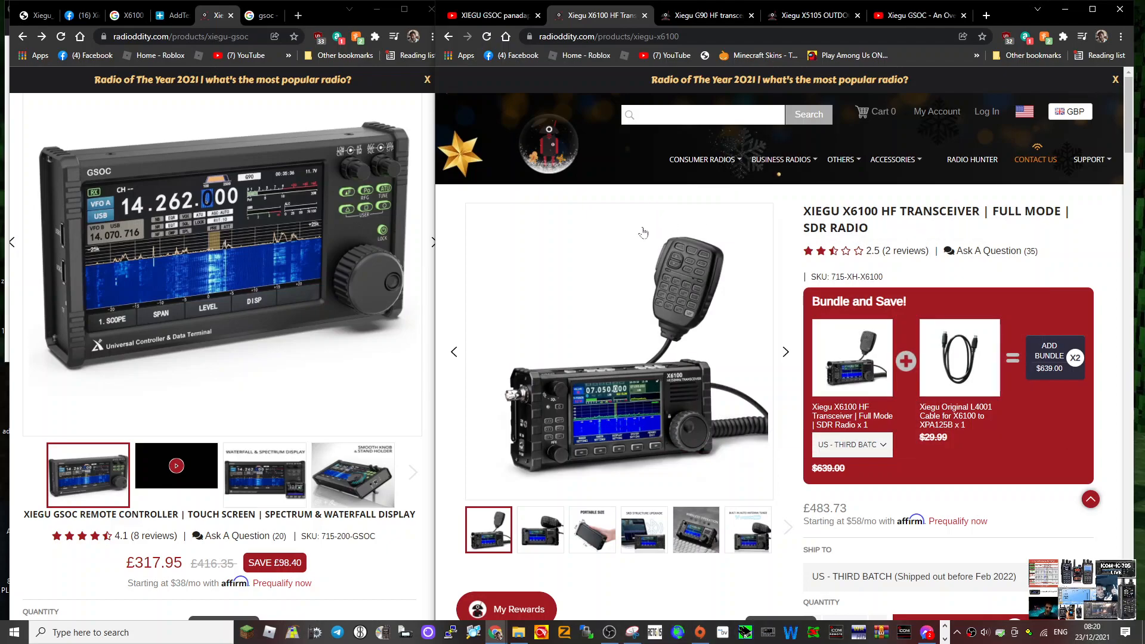
mouse_move(673, 308)
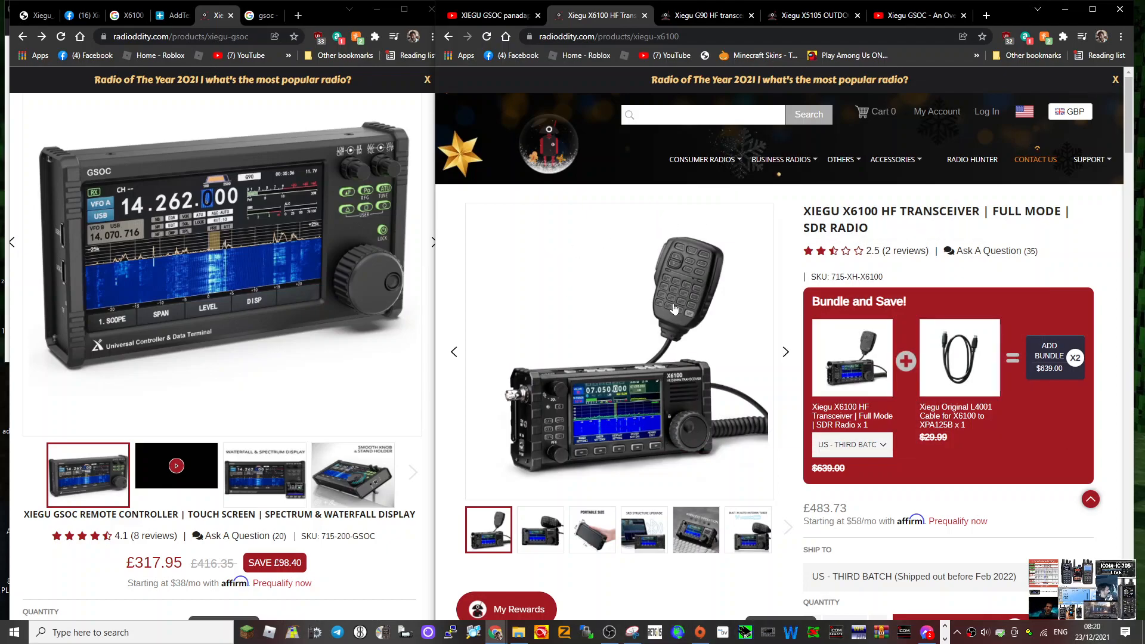
mouse_move(701, 245)
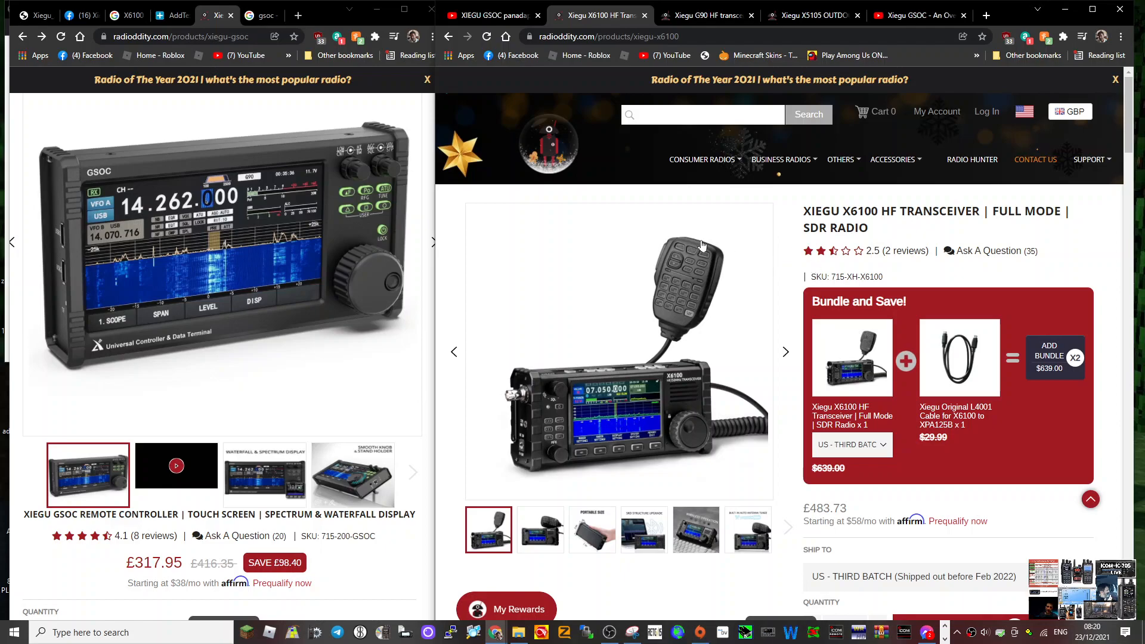
left_click(705, 16)
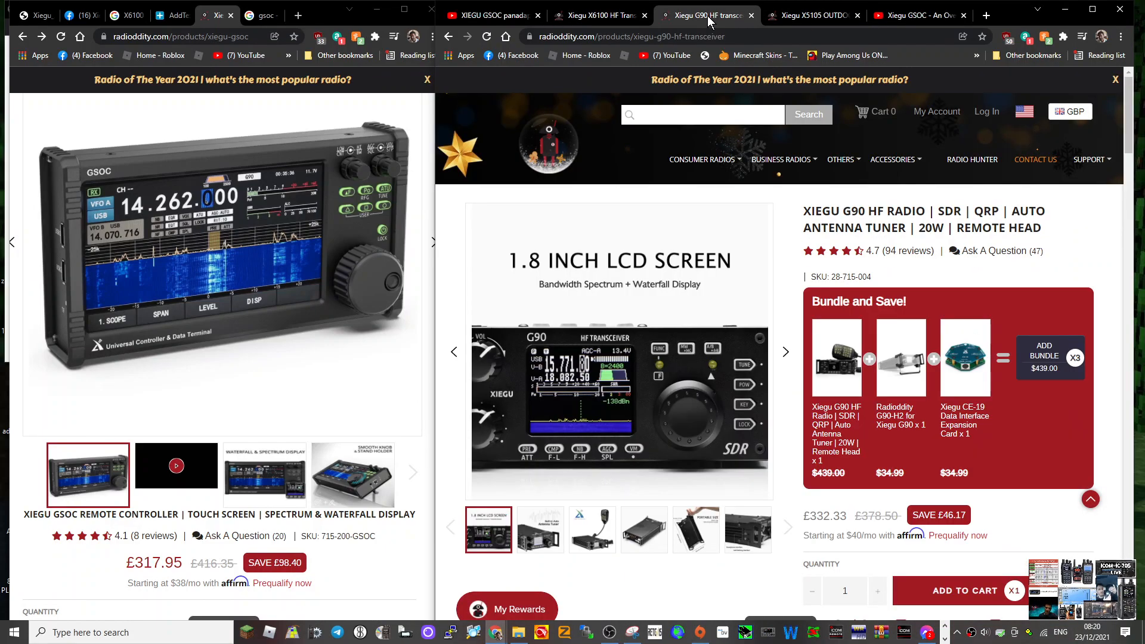
mouse_move(232, 217)
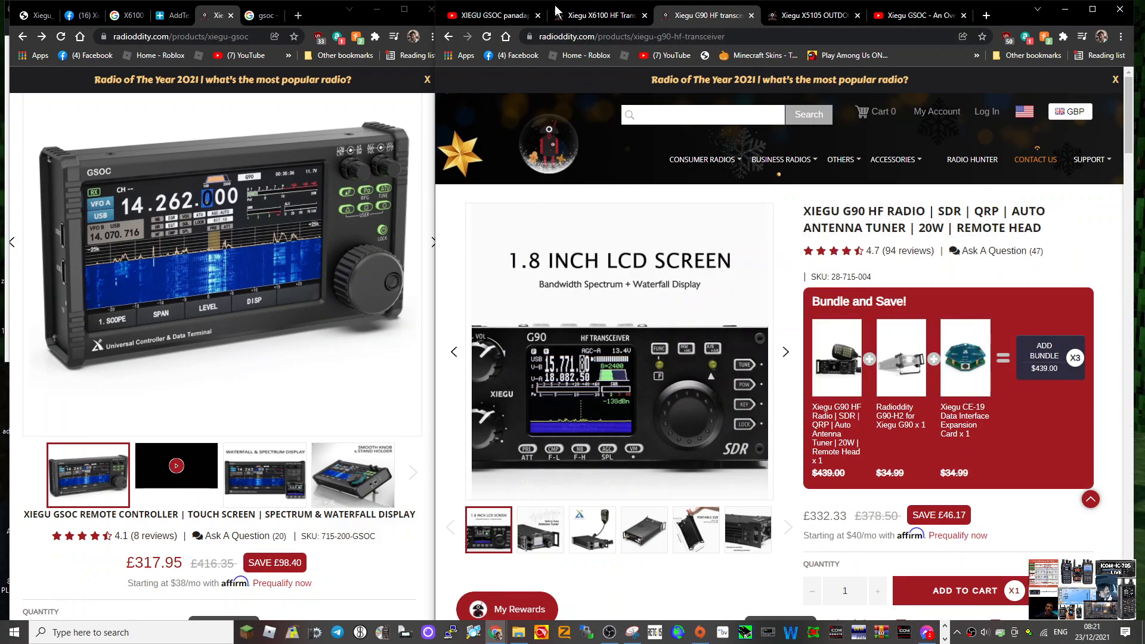
left_click(597, 15)
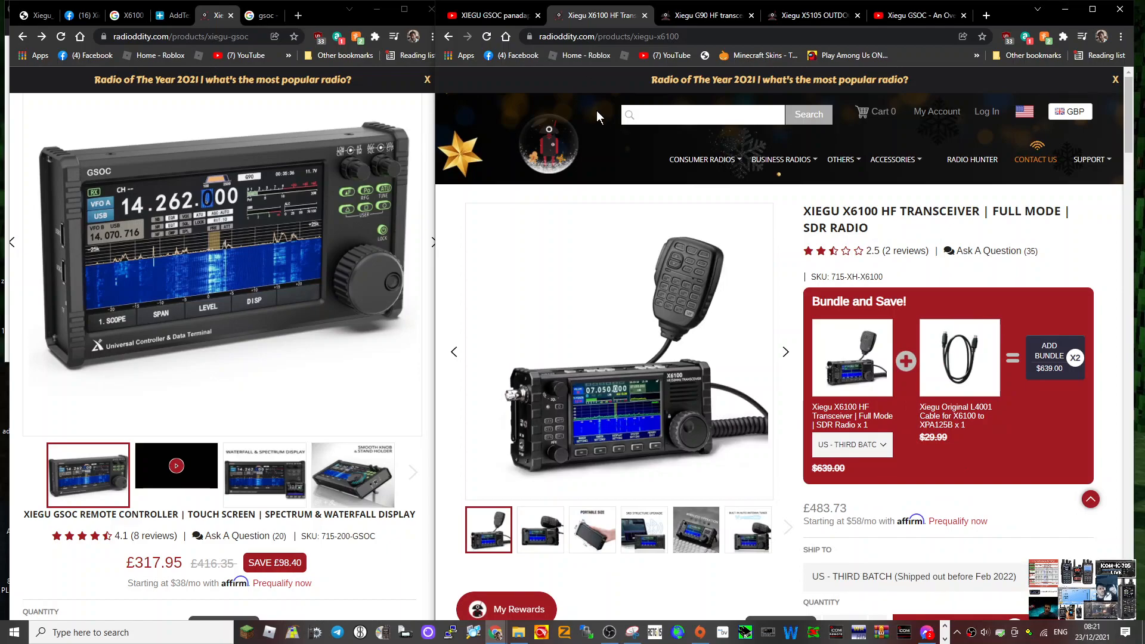
mouse_move(589, 232)
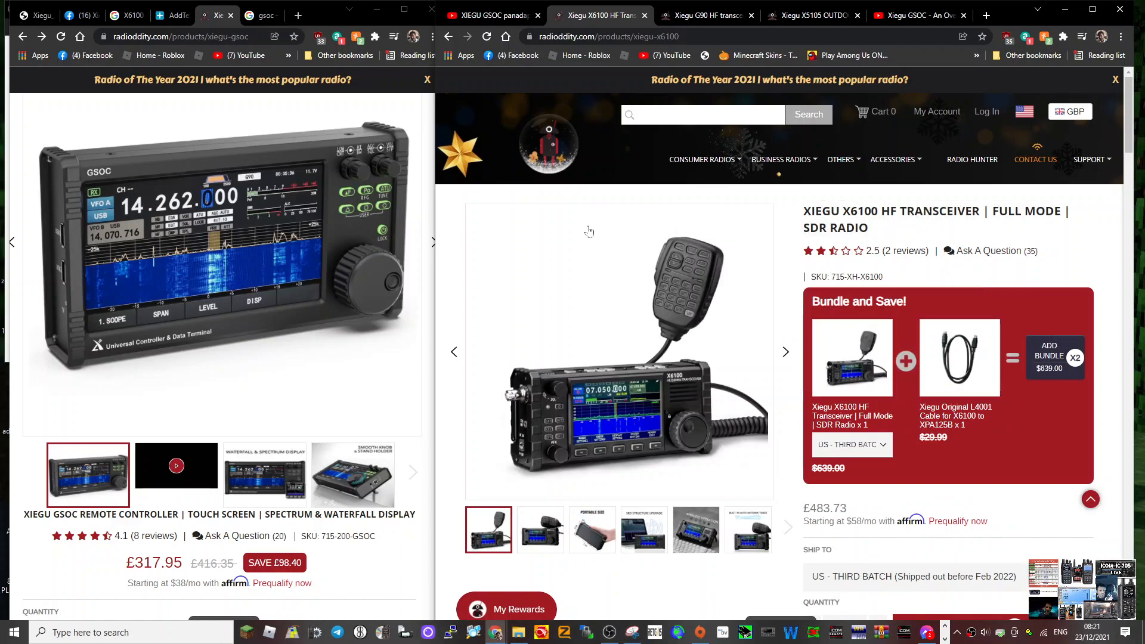
scroll("down", 3)
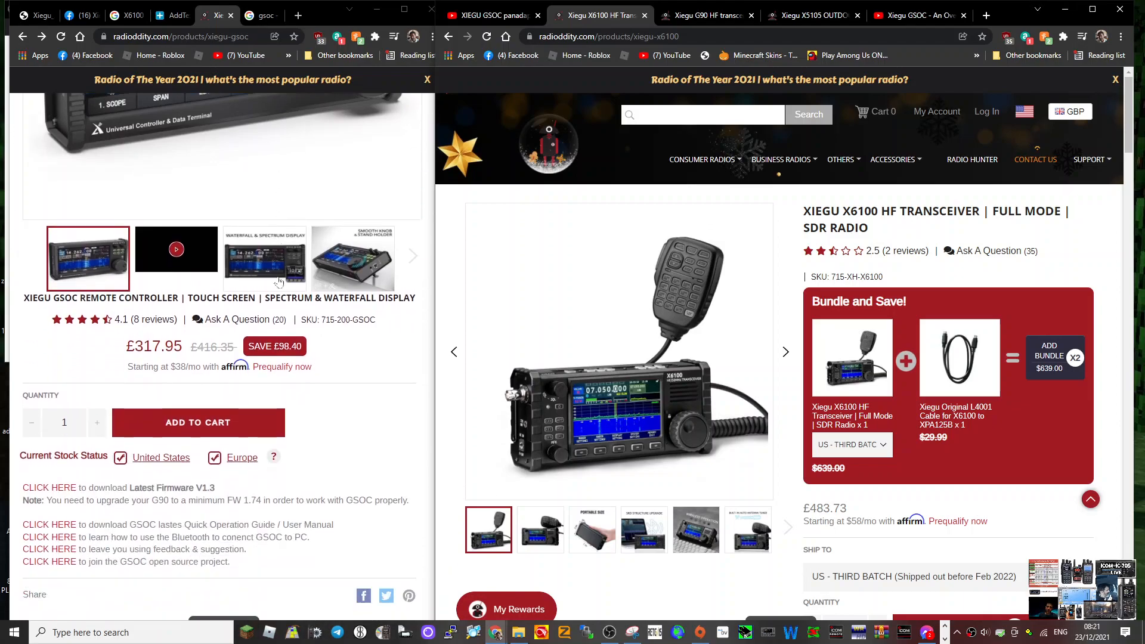
scroll("down", 3)
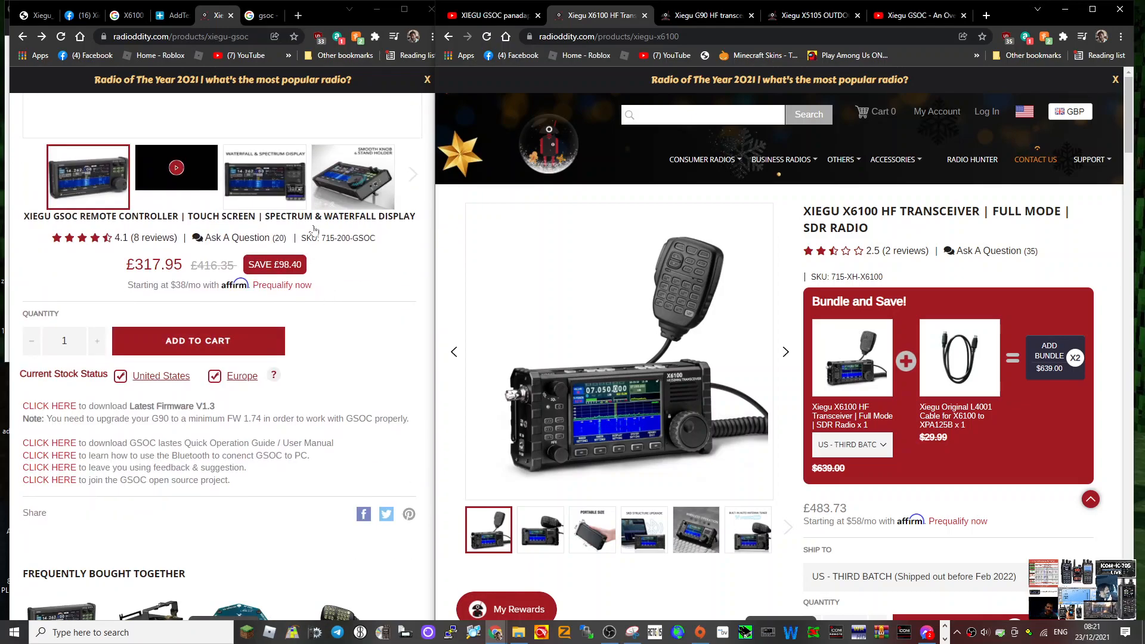
mouse_move(325, 452)
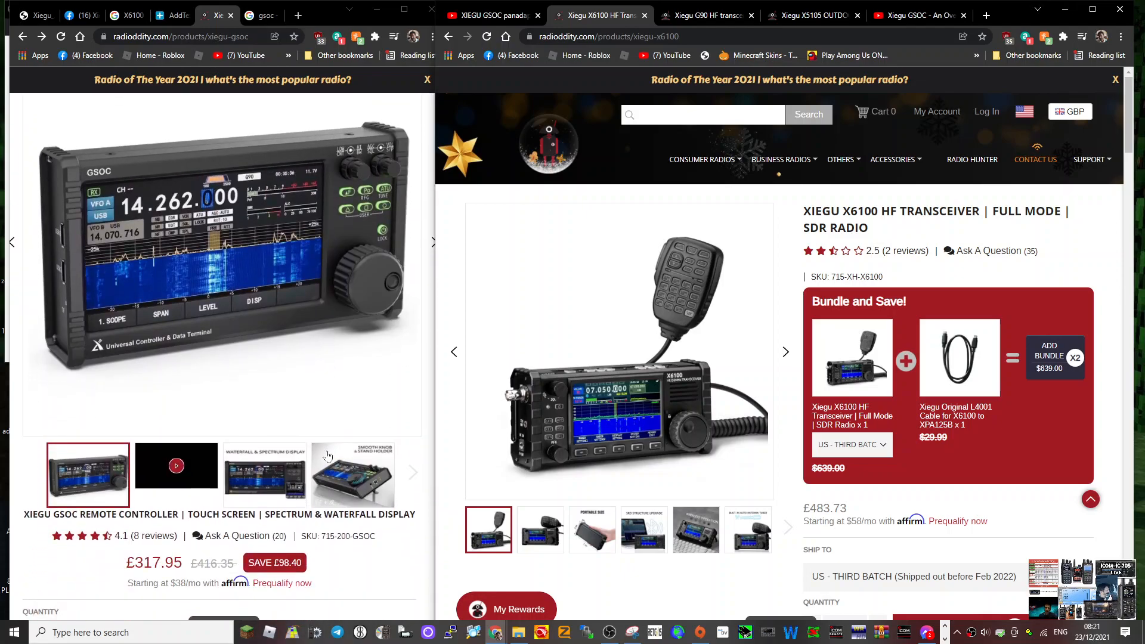
scroll("down", 3)
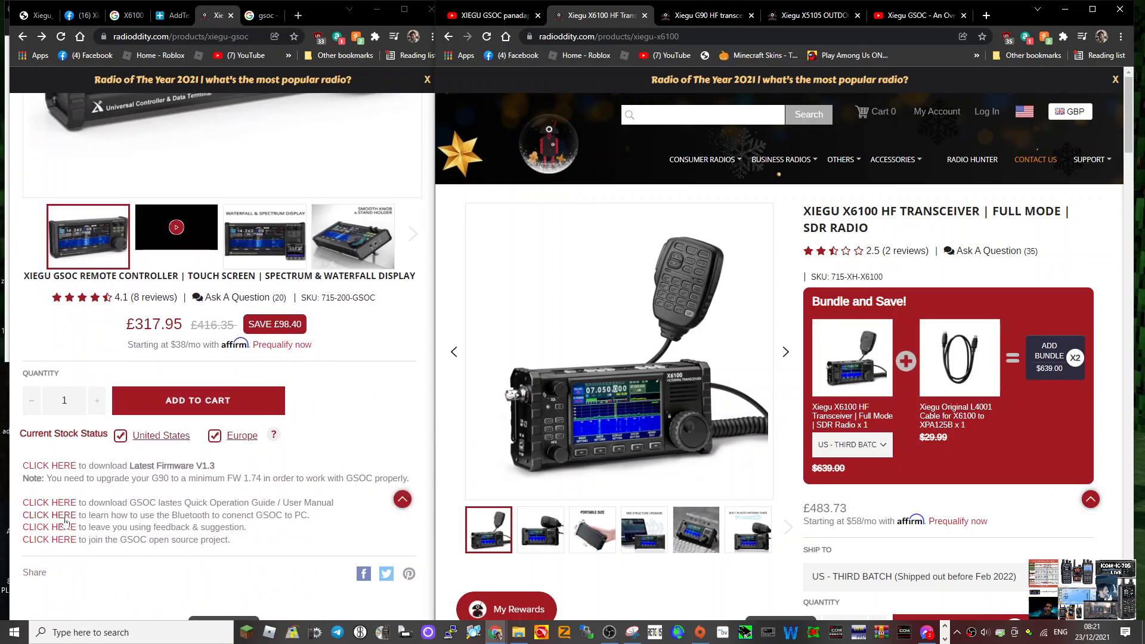
left_click(49, 514)
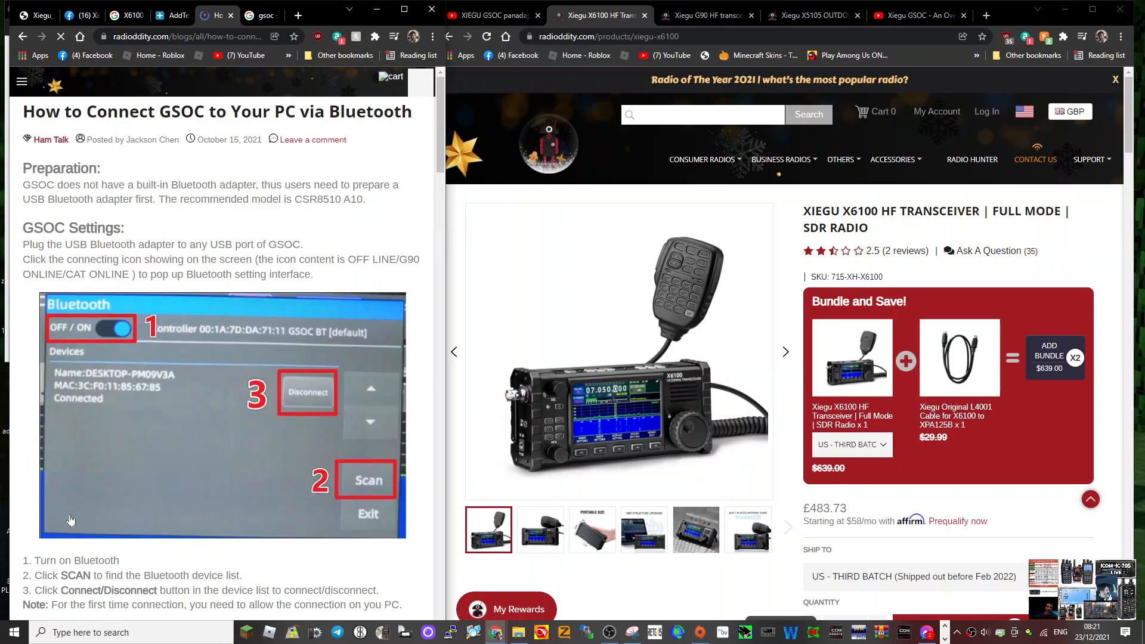
scroll("down", 3)
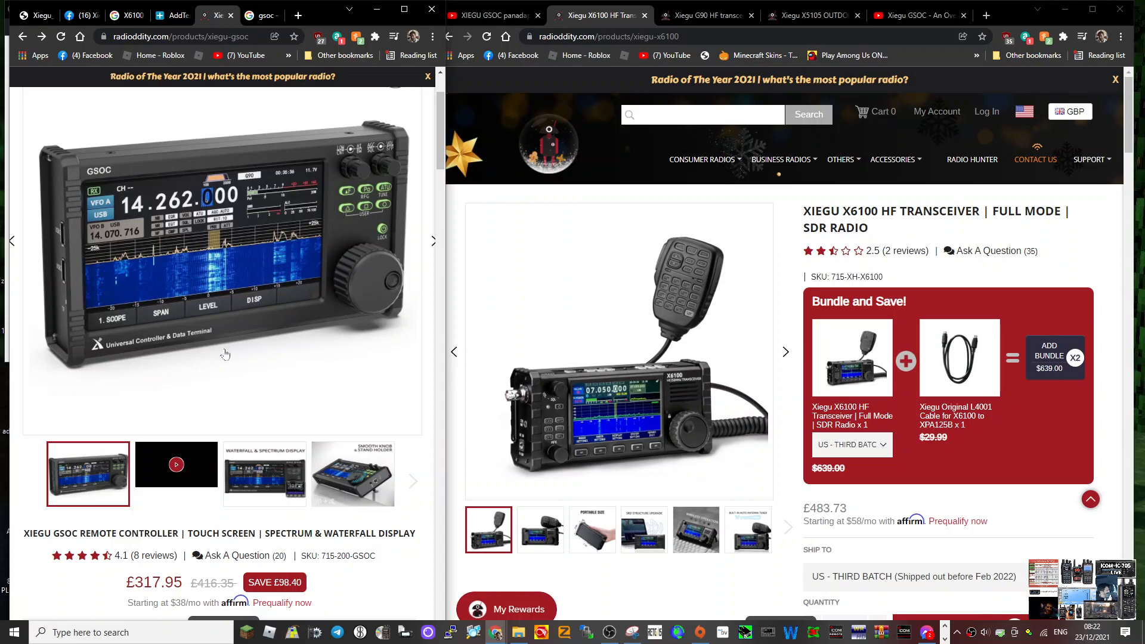
Flick through the G90, X6100 and X5105 product pages, ending on the X6100 page
scroll("down", 3)
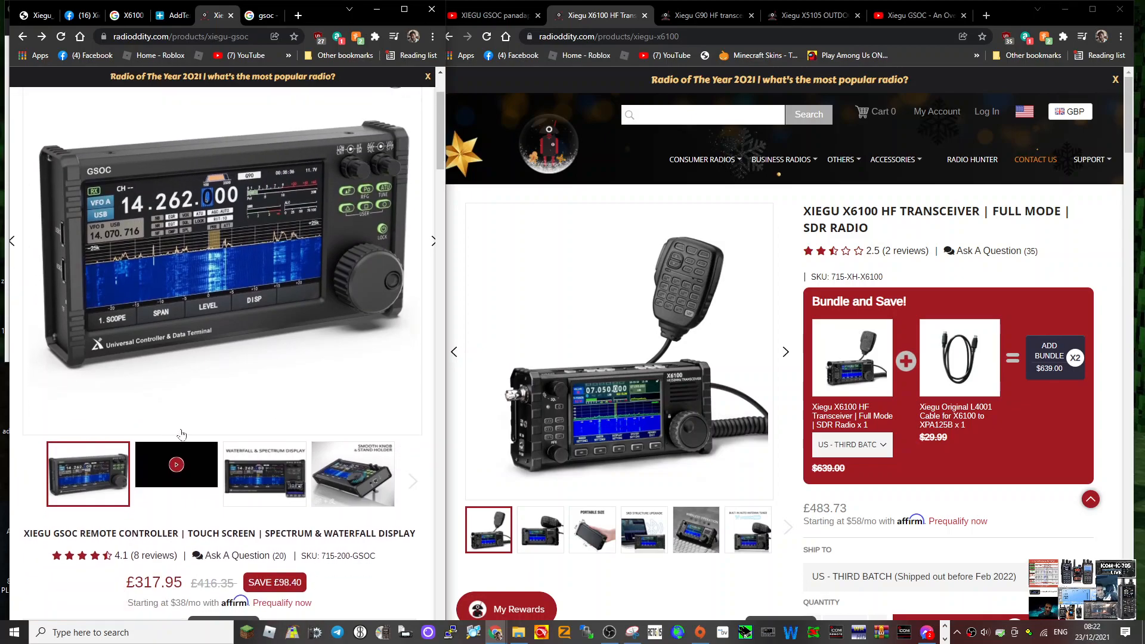
mouse_move(580, 107)
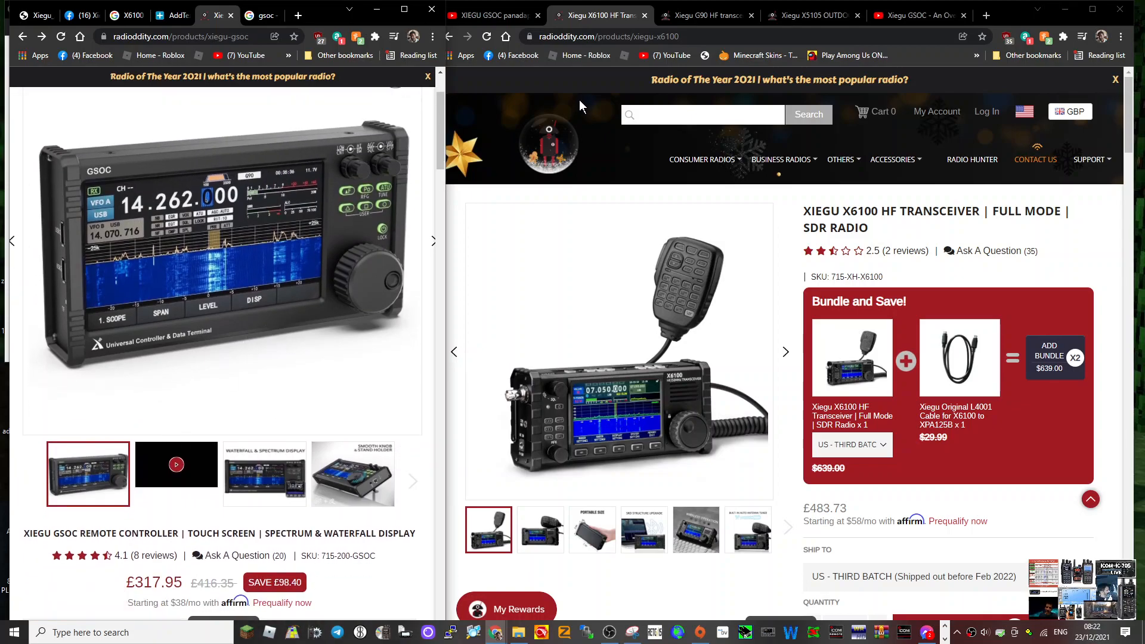
left_click(810, 16)
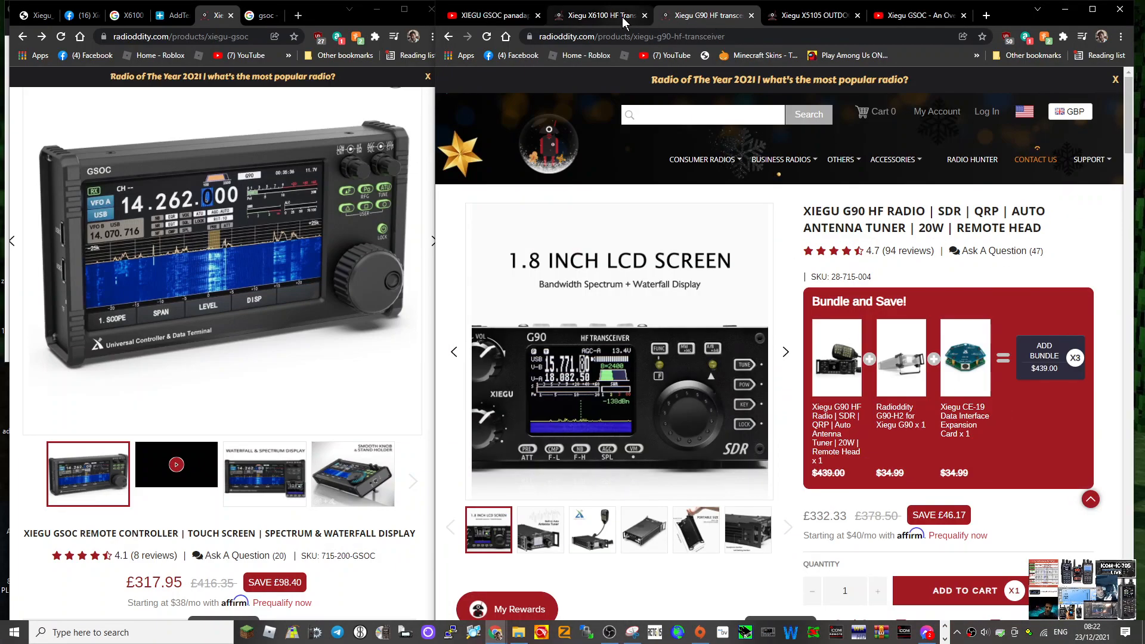
left_click(811, 15)
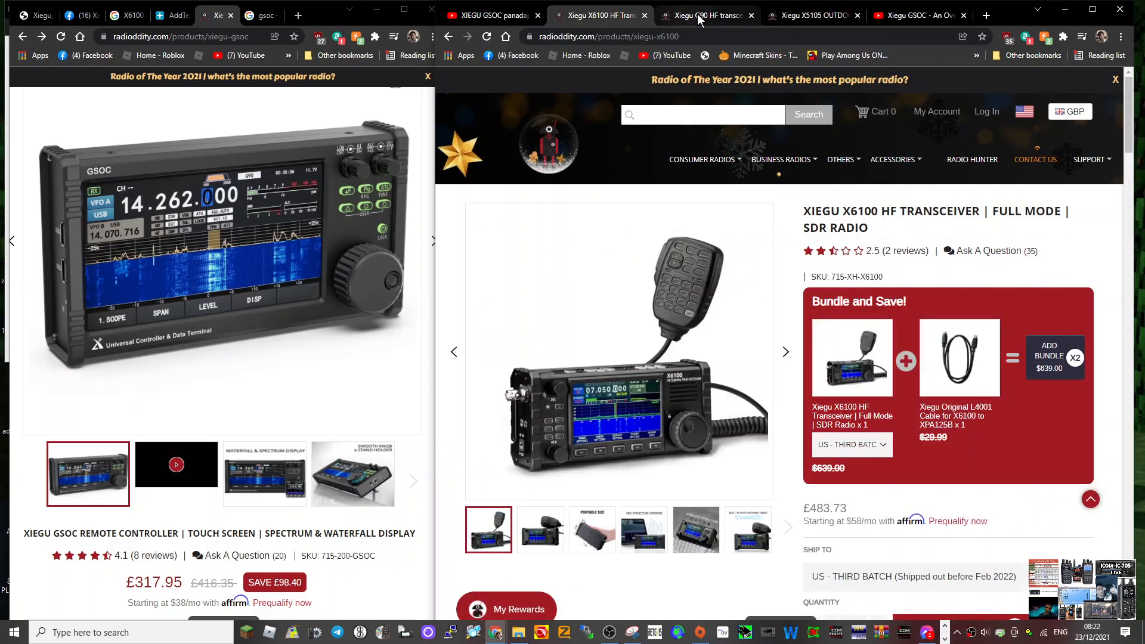
left_click(810, 16)
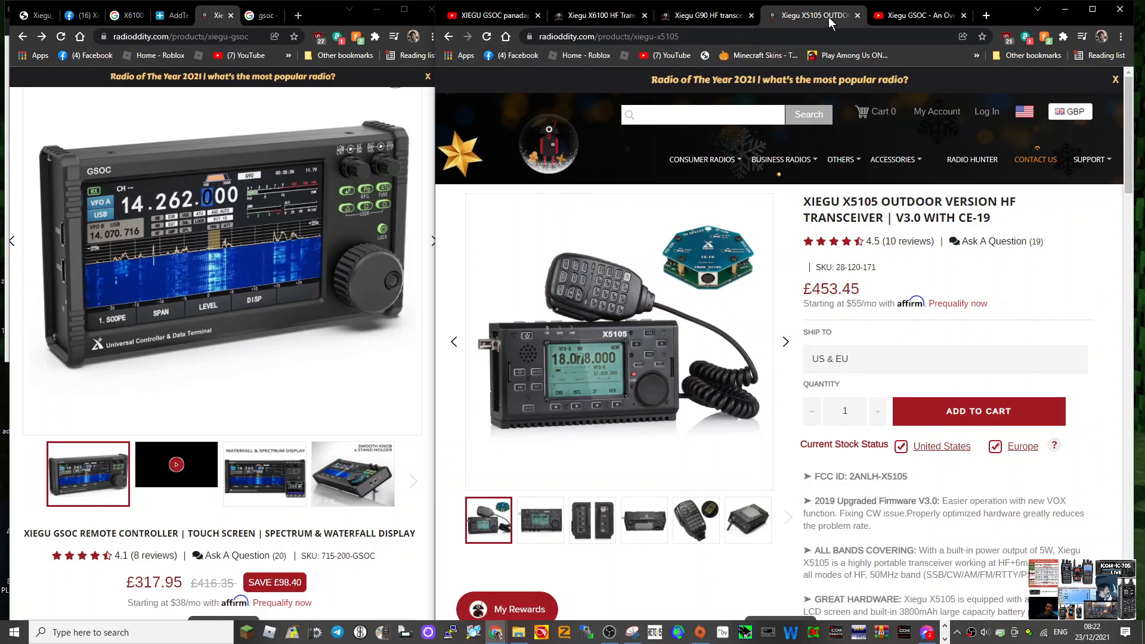
mouse_move(595, 15)
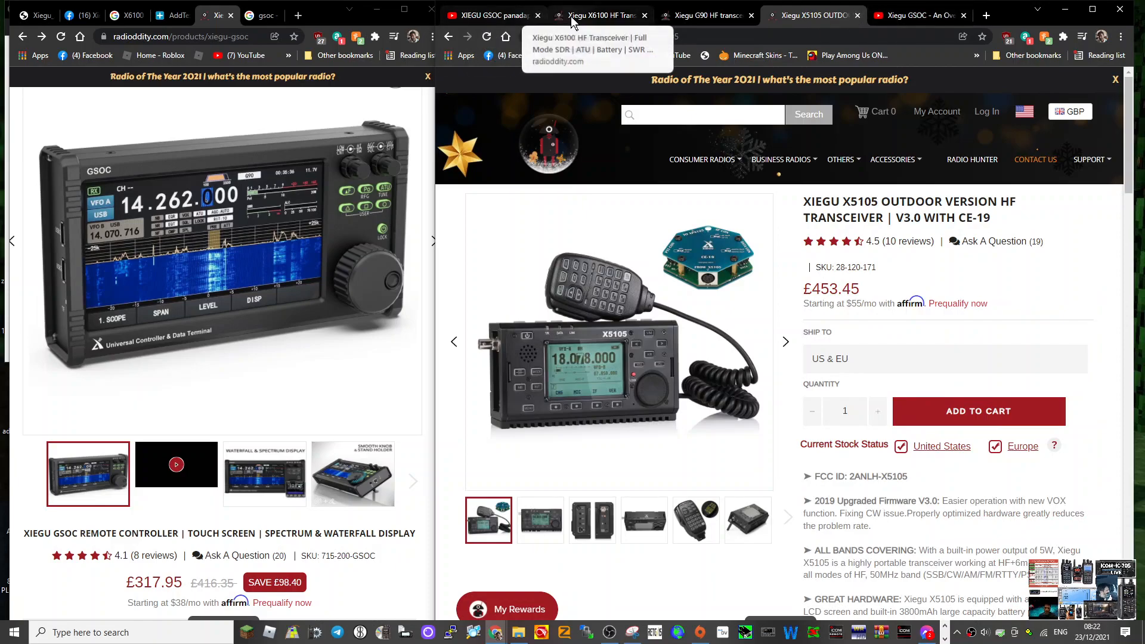
left_click(703, 15)
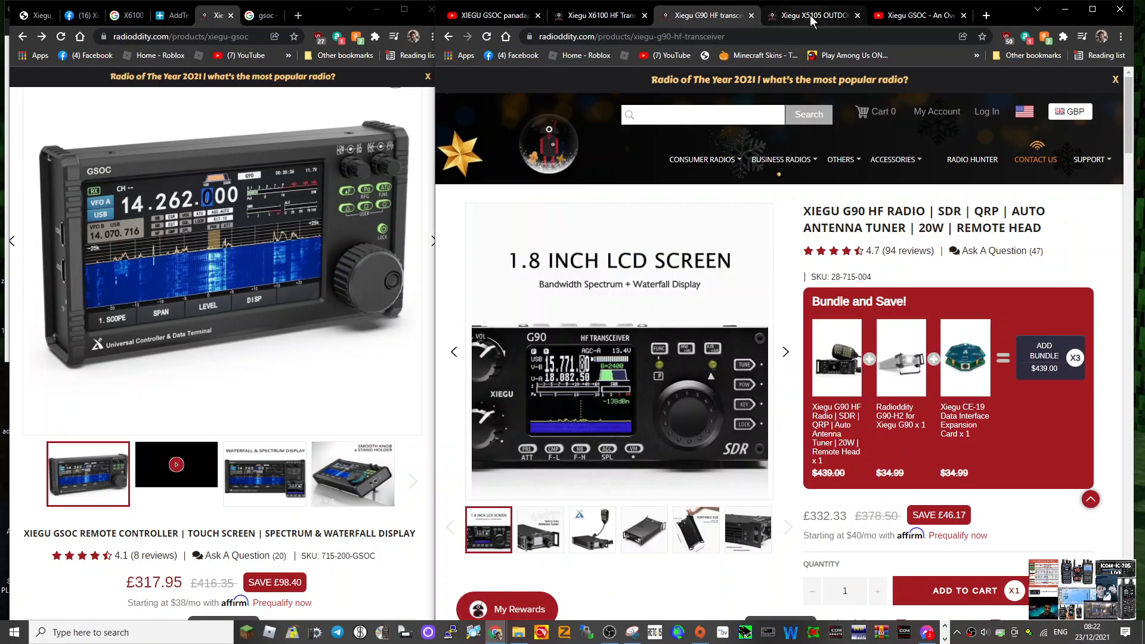
left_click(597, 15)
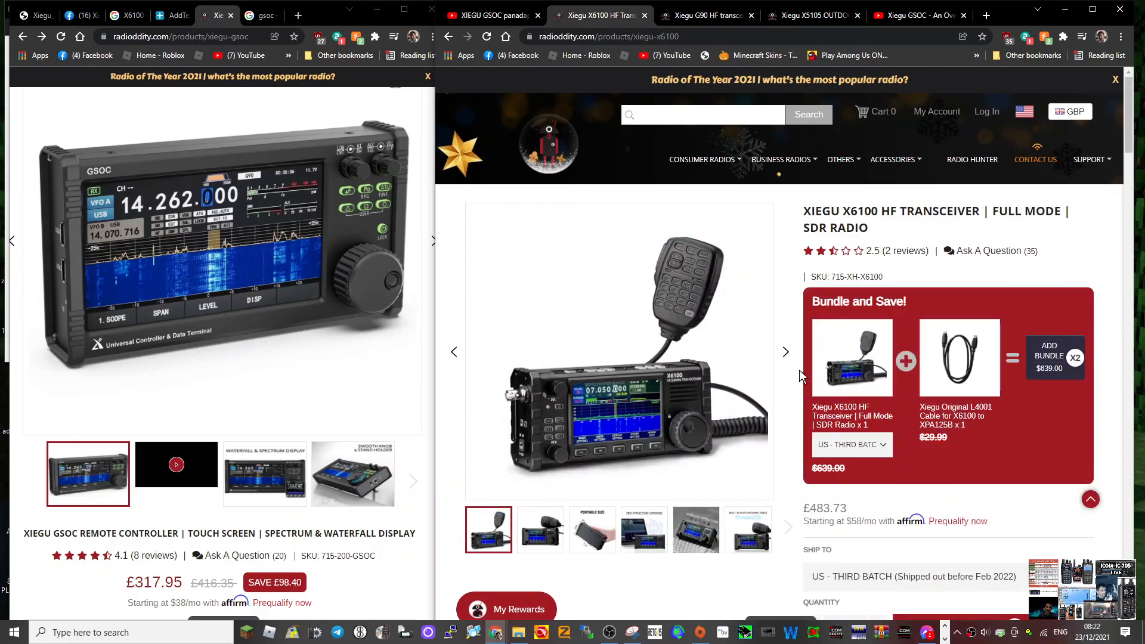
scroll("down", 3)
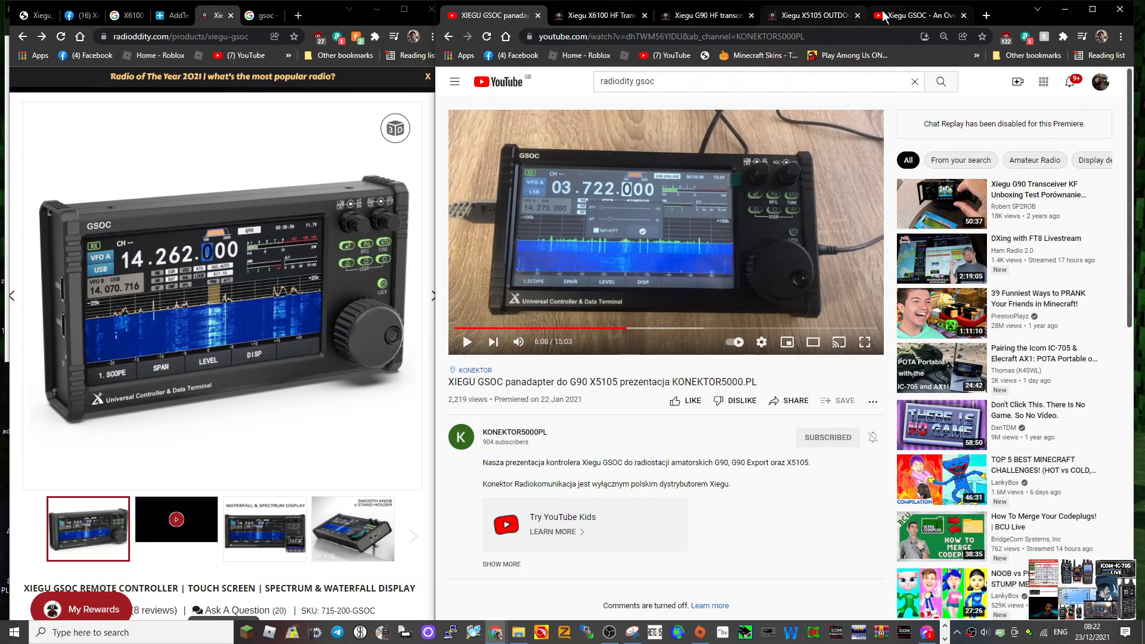
Return to the GSOC overview video tab and pause playback near 8:39
left_click(919, 15)
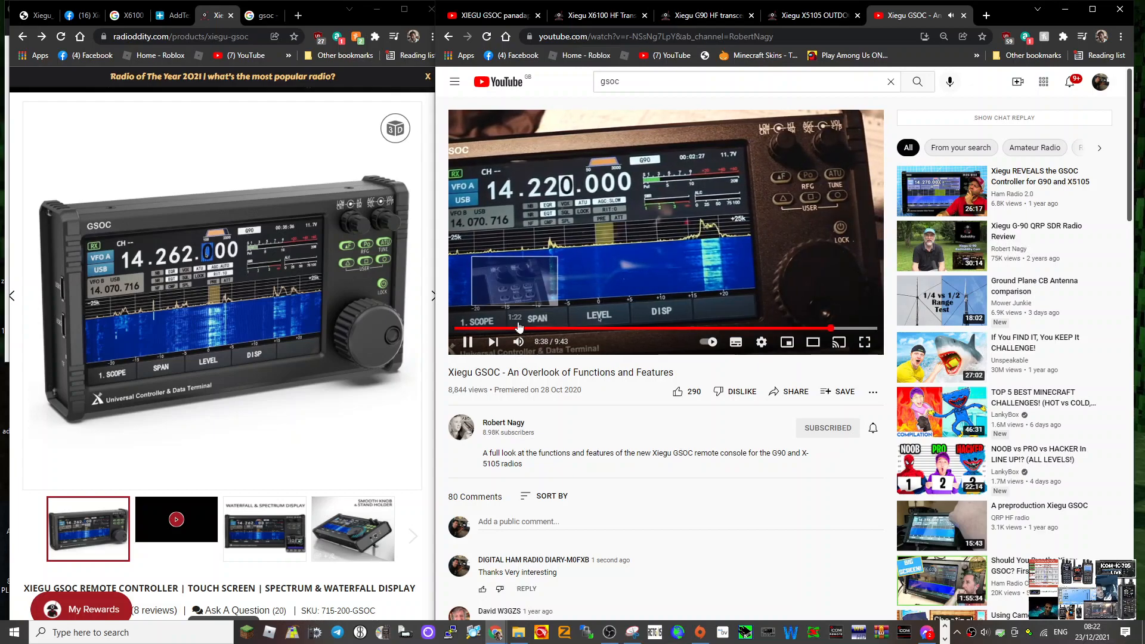
left_click(467, 341)
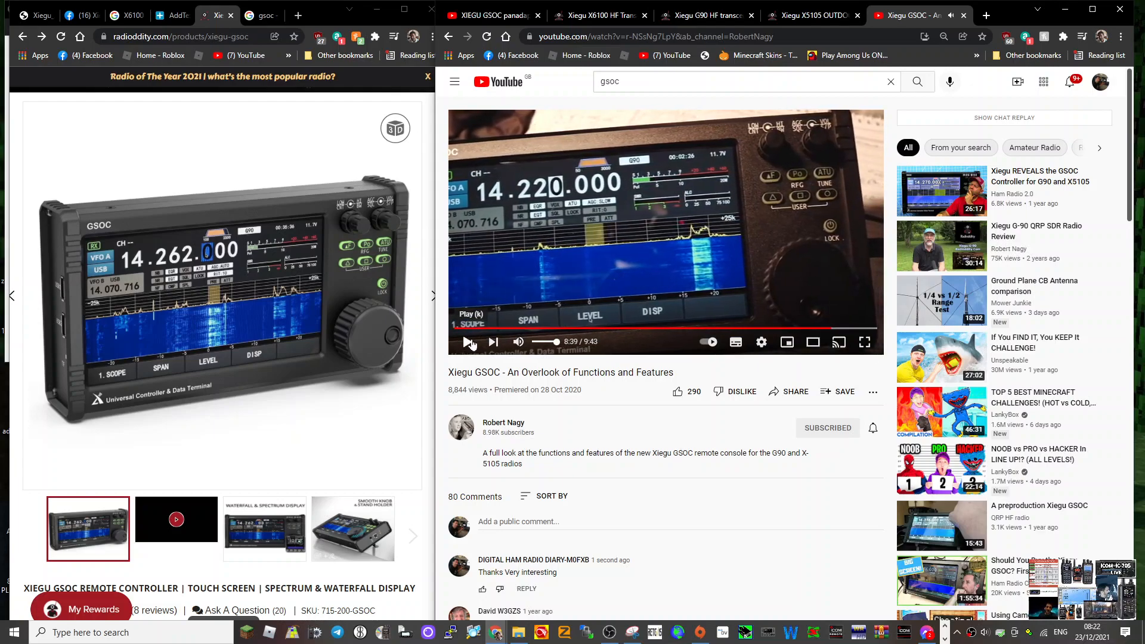